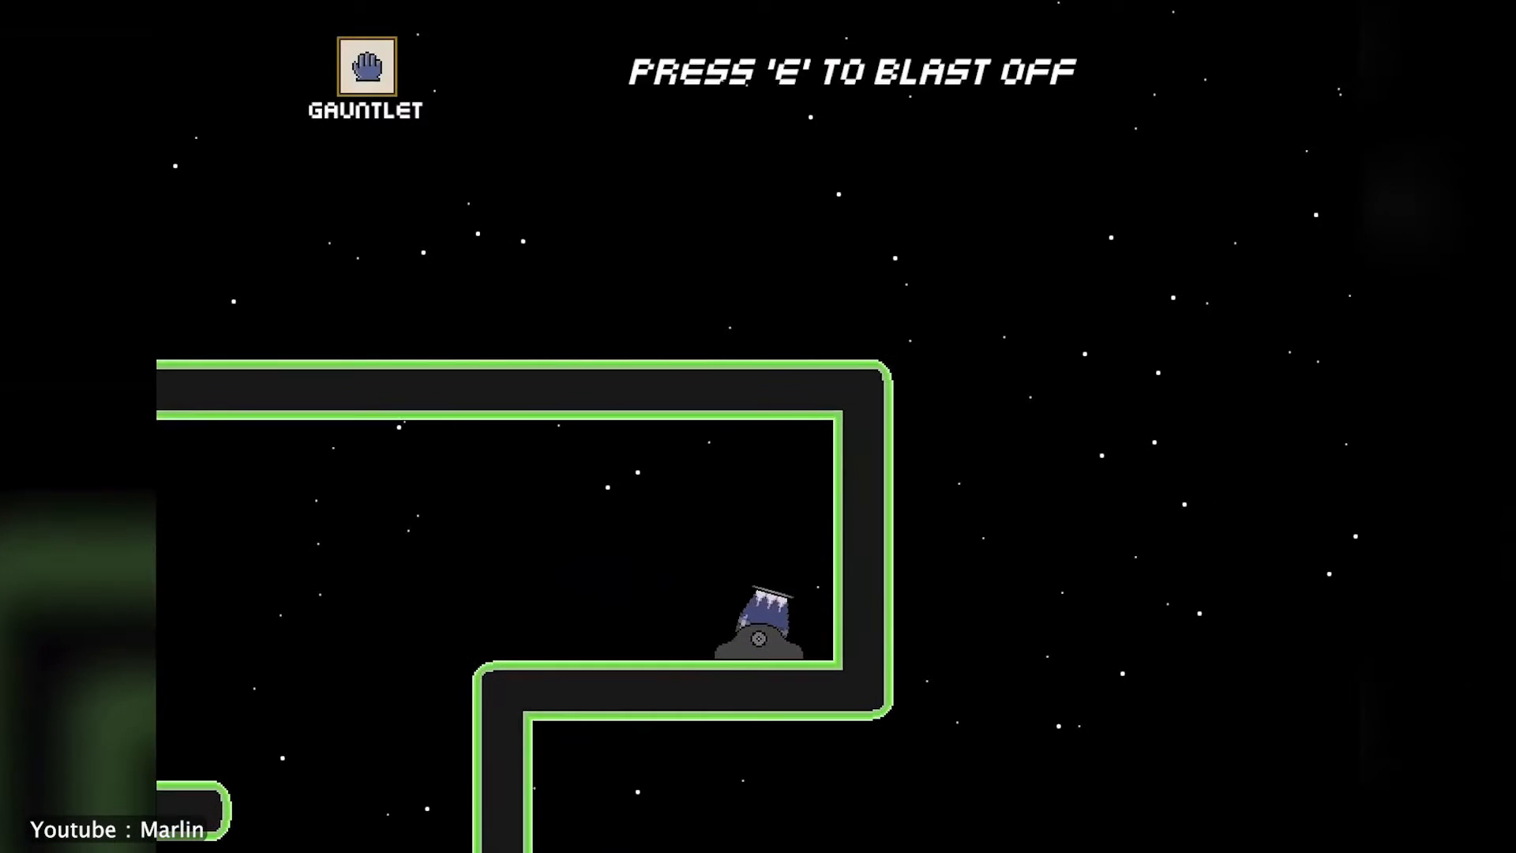
Scroll the Godot README past the description to the editor screenshot and Getting the engine section.
{"action": "key", "text": "e"}
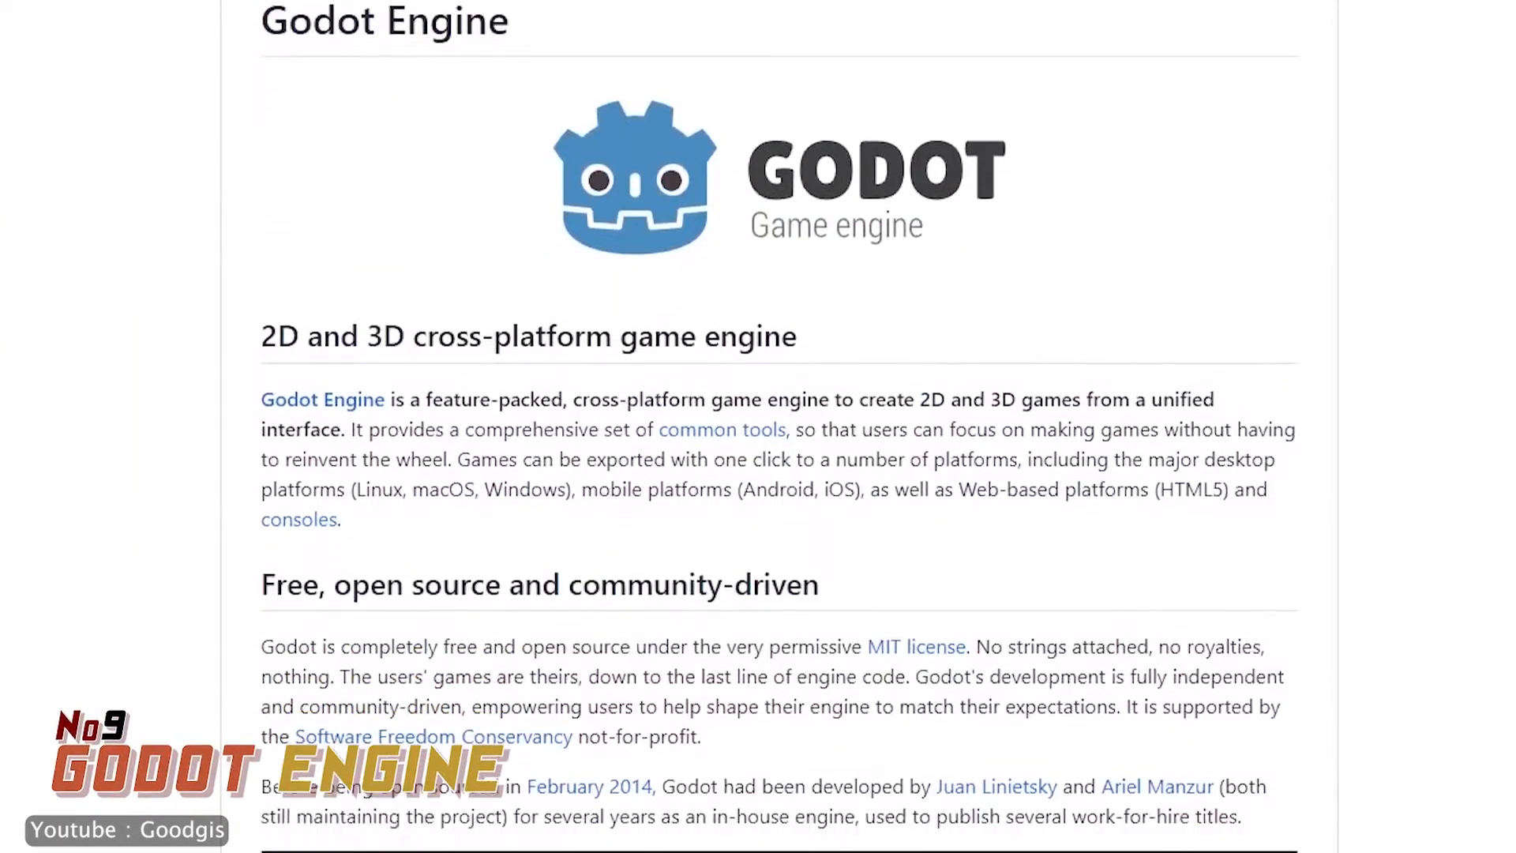
{"action": "scroll", "scroll_direction": "down", "scroll_amount": 3}
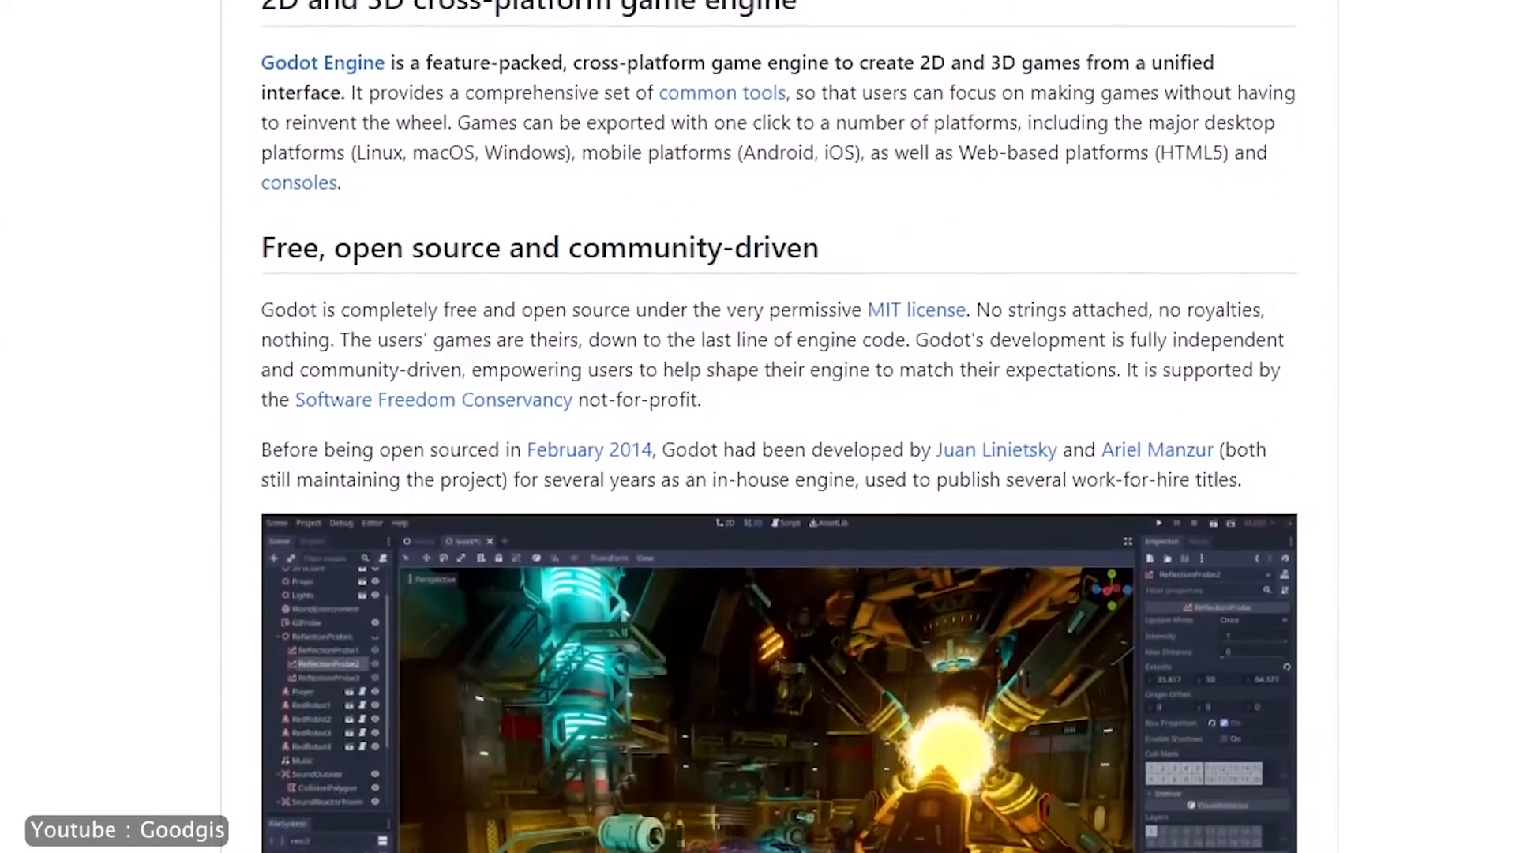
{"action": "scroll", "scroll_direction": "down", "scroll_amount": 3}
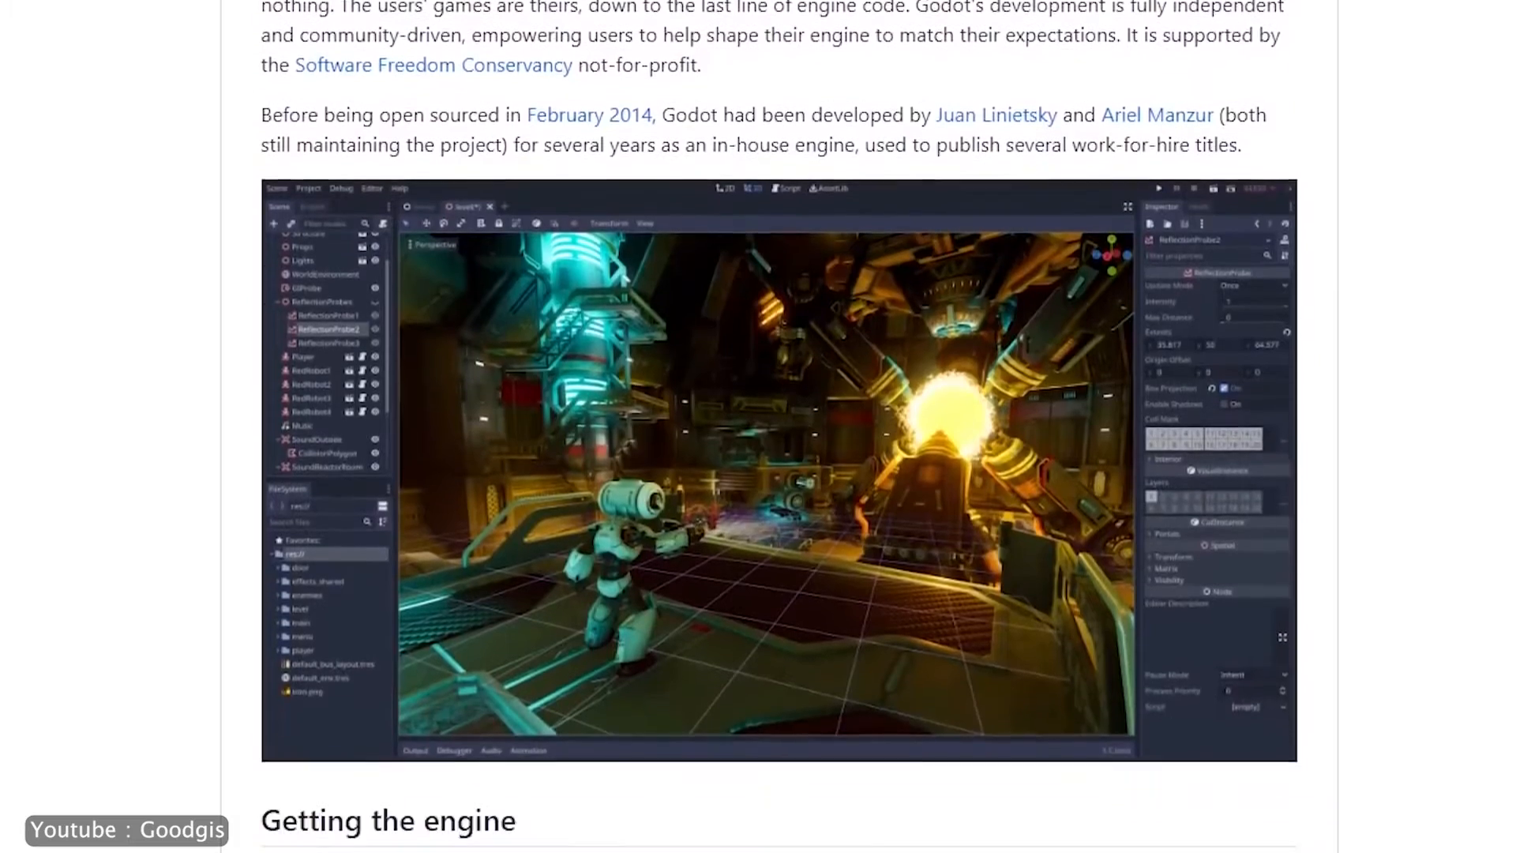
{"action": "scroll", "scroll_direction": "down", "scroll_amount": 3}
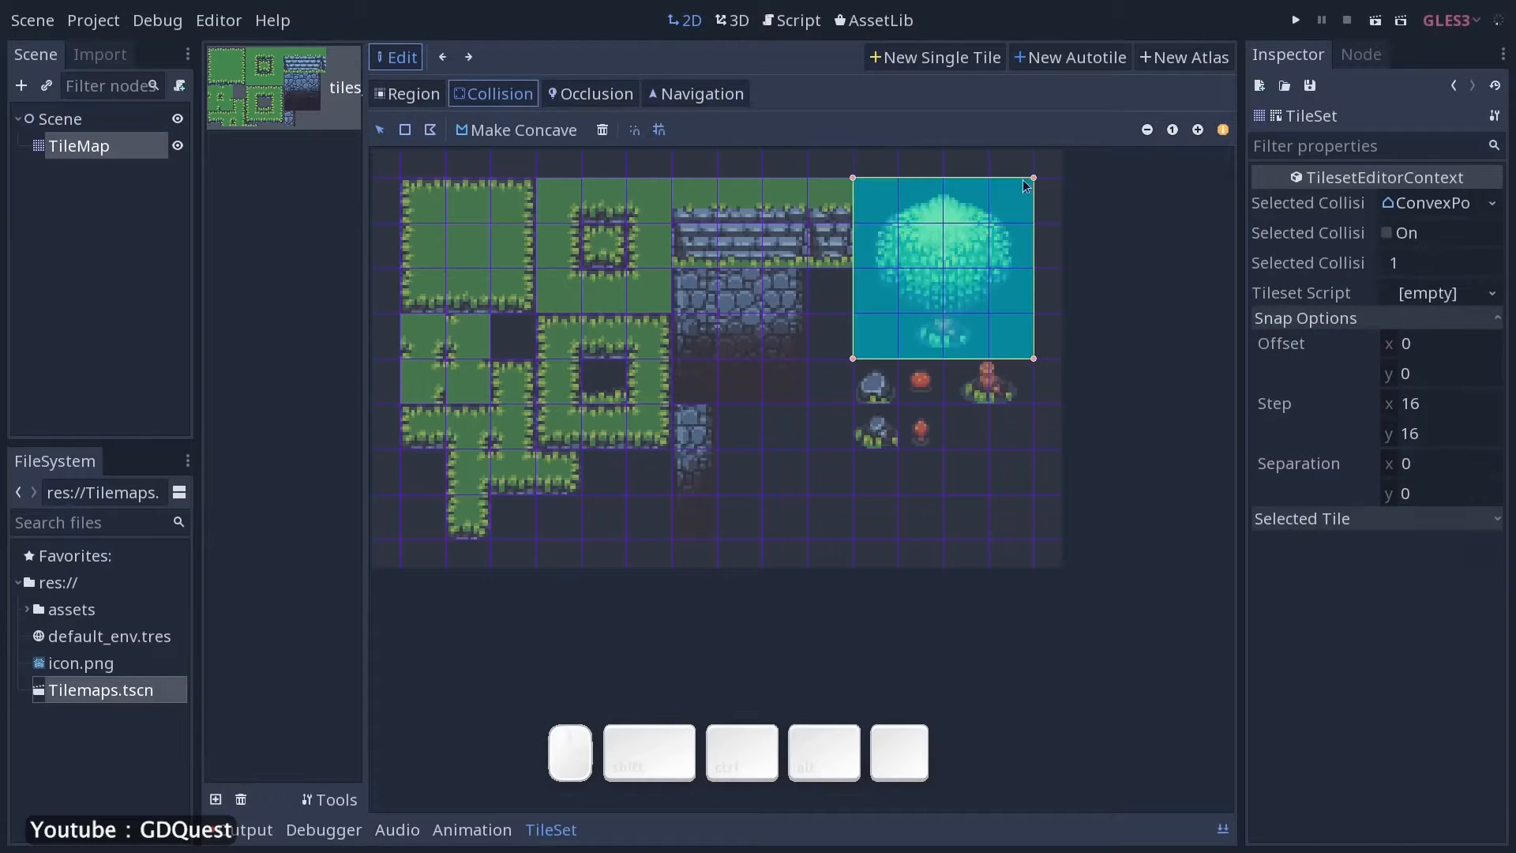
Confirm the Snap Options Step of 4 for both horizontal and vertical values.
{"action": "key", "text": "Tab"}
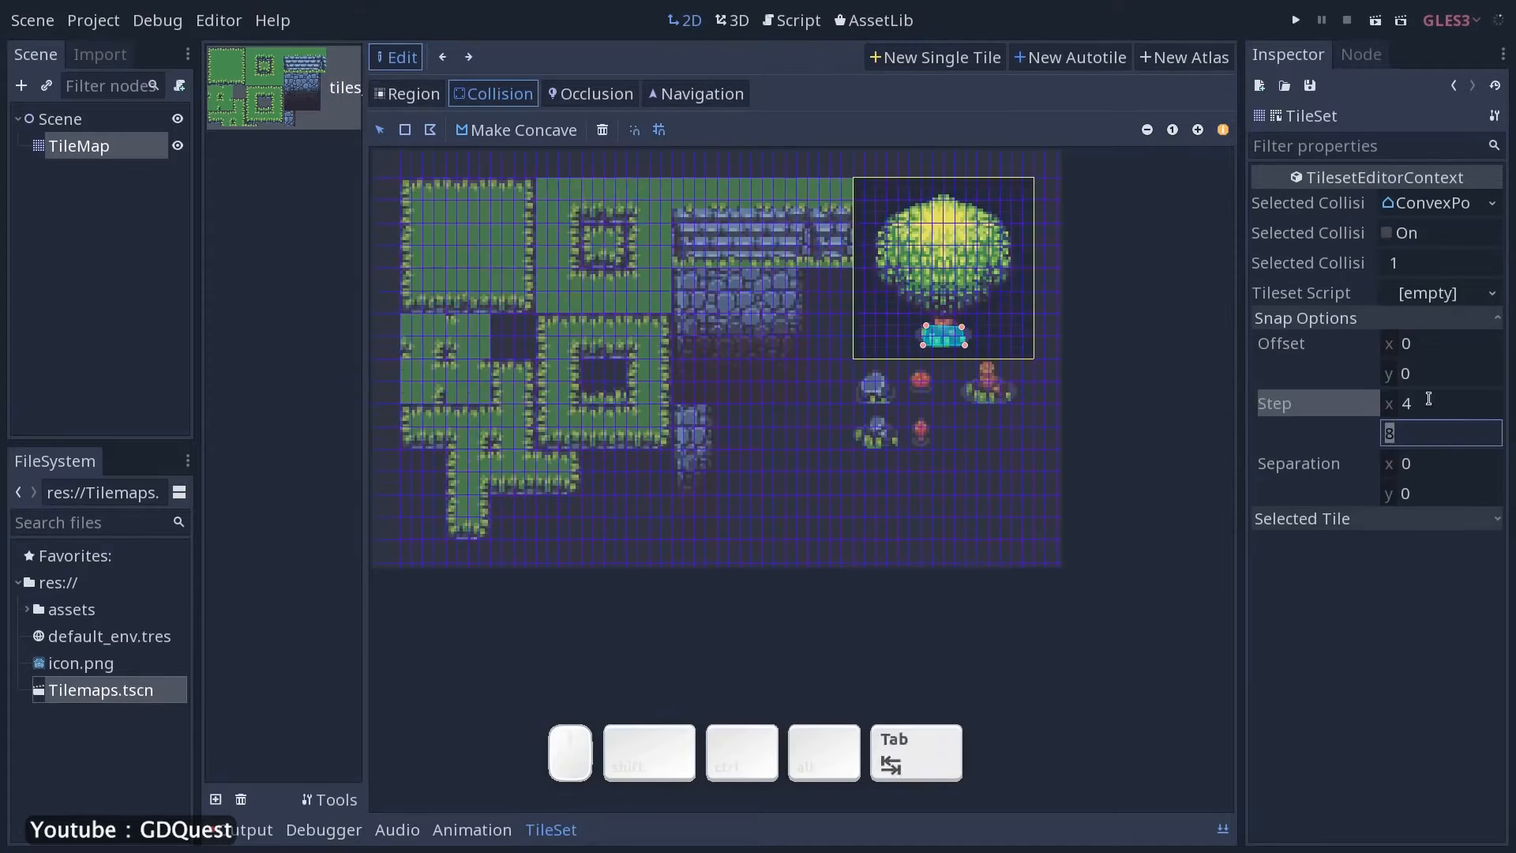
{"action": "key", "text": "Tab"}
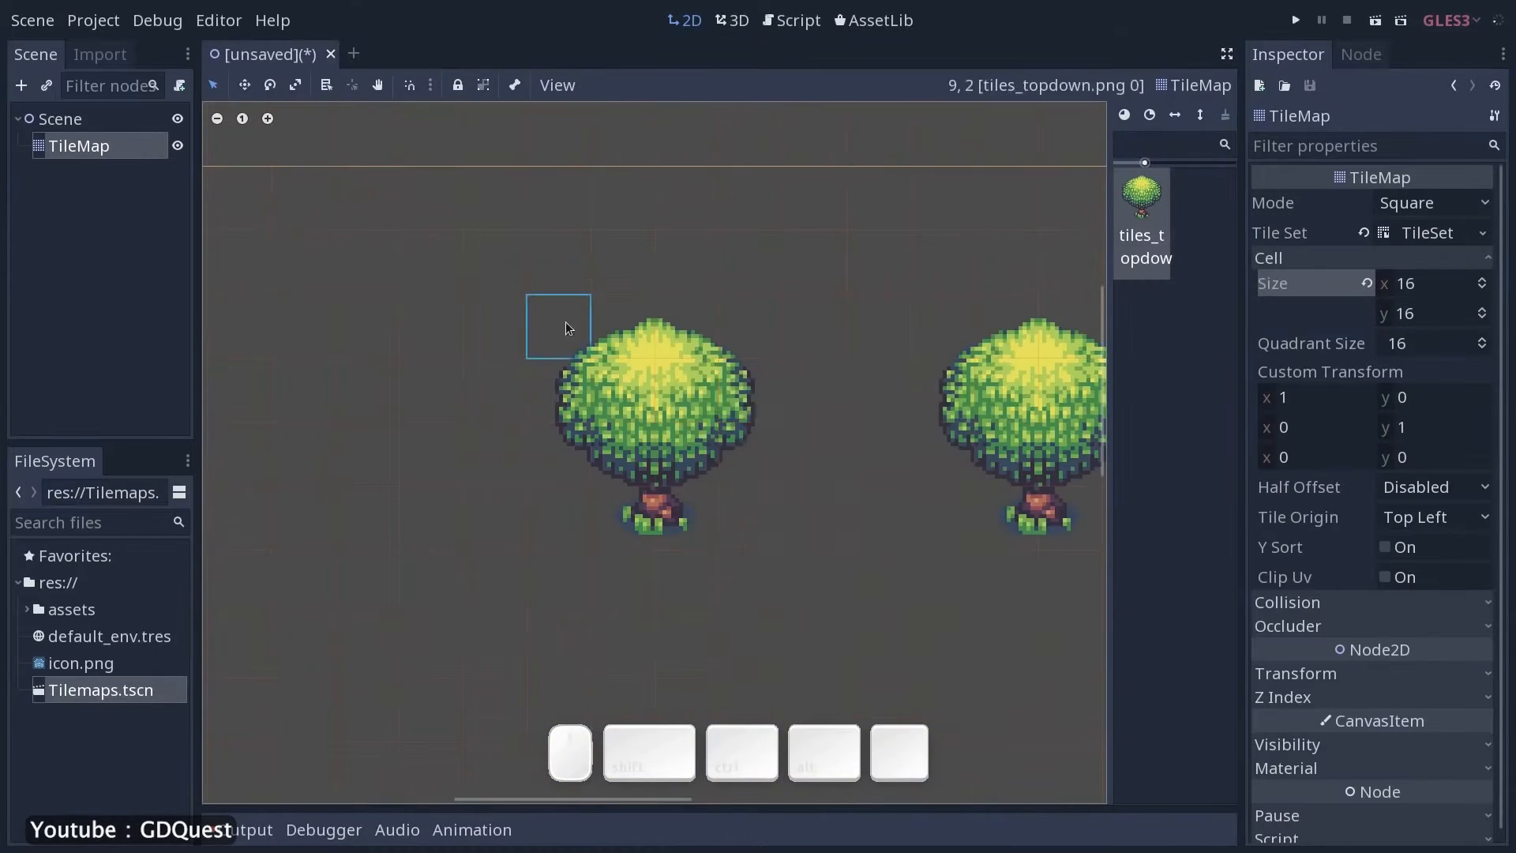